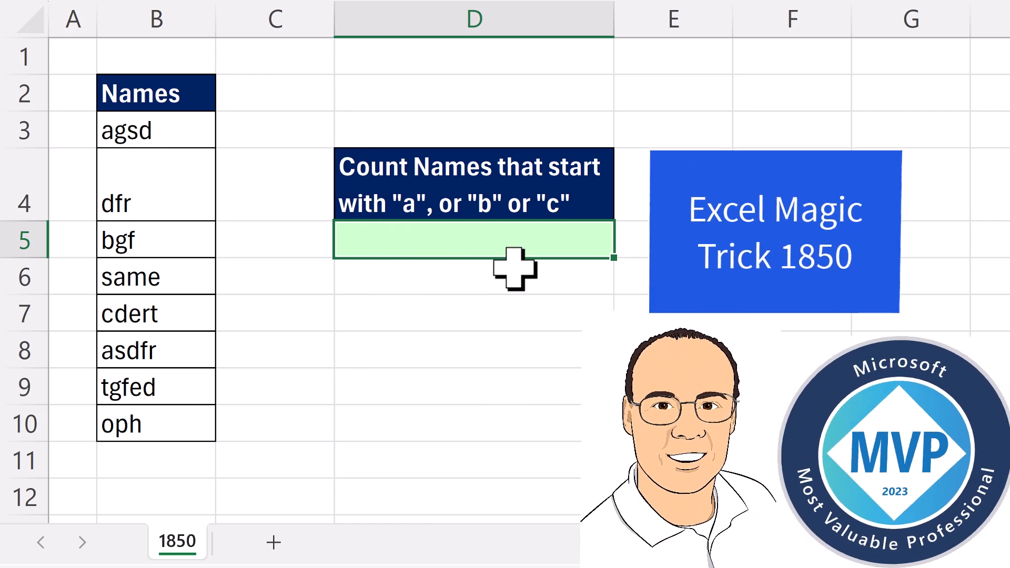
Begin a =LEFT( formula in D5 to extract first letters of names in B3:B10.
type("=")
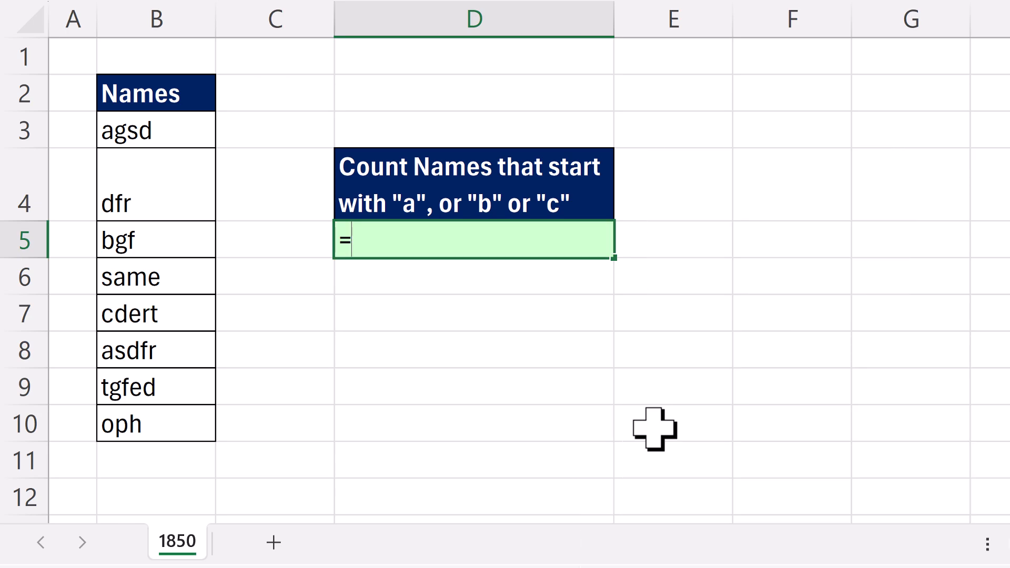
type("LEFT(B3:B10")
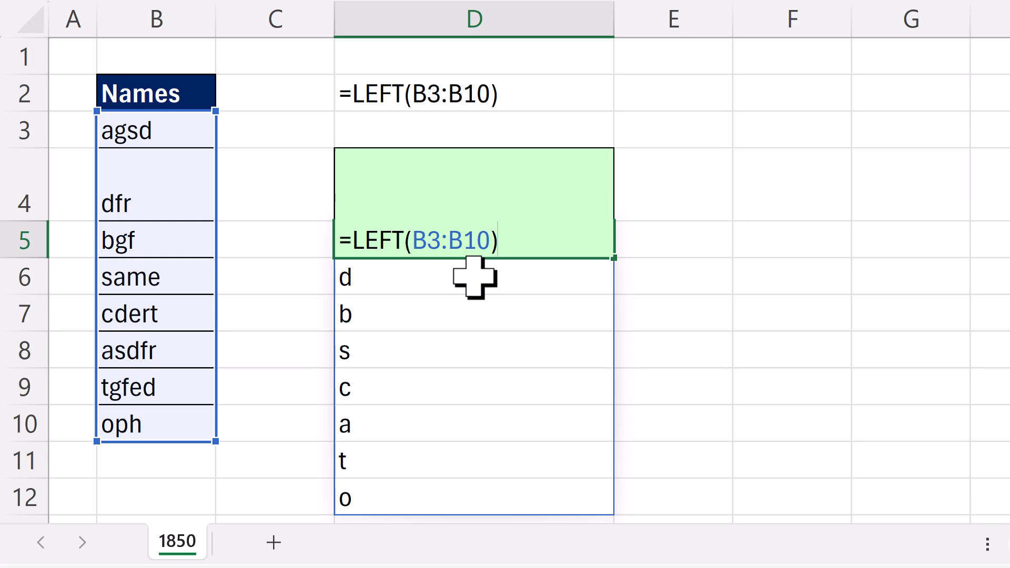
Append ={"a","b","c"} so each first letter is compared against a, b and c.
type("=")
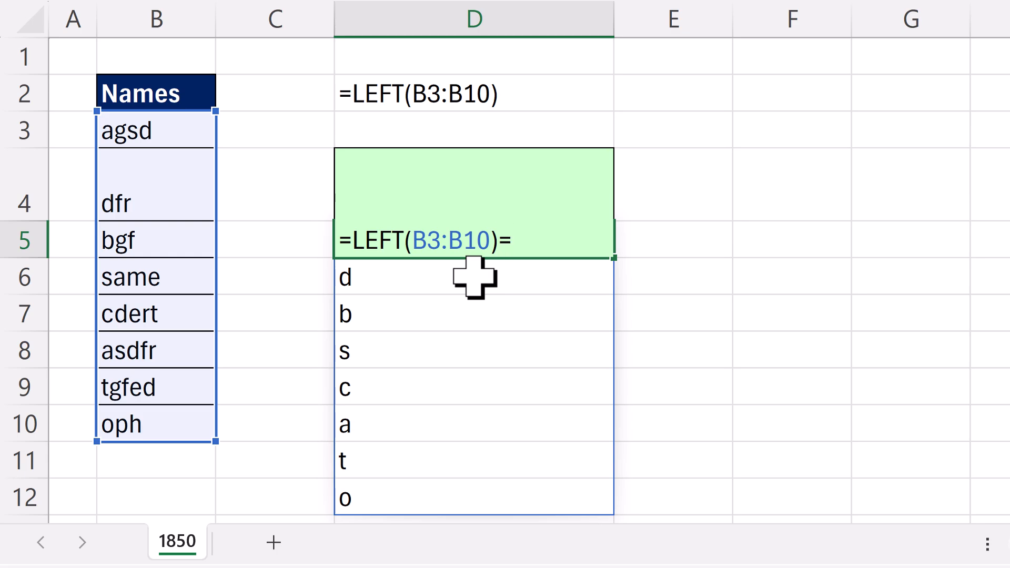
type("{")
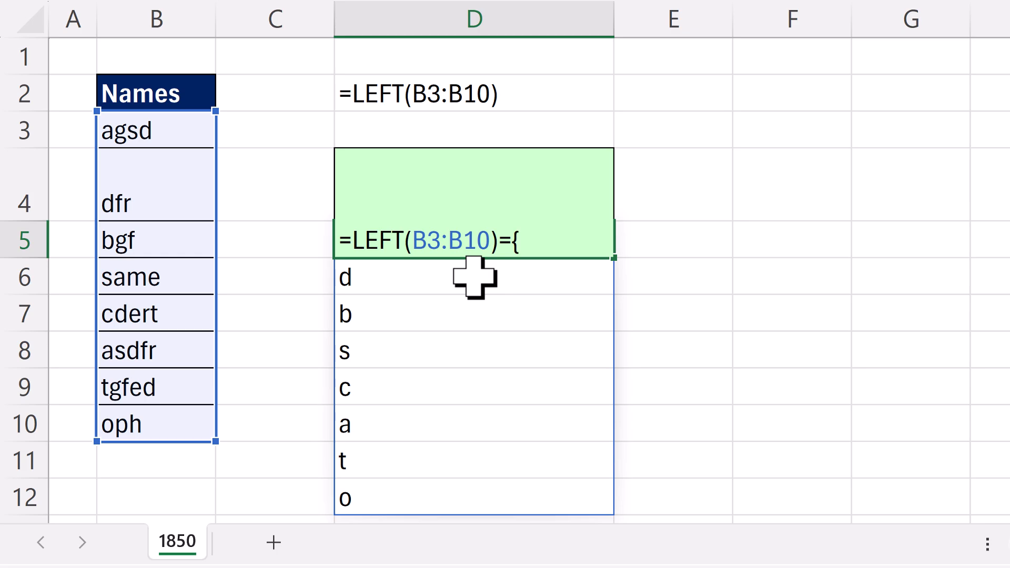
type("\"a")
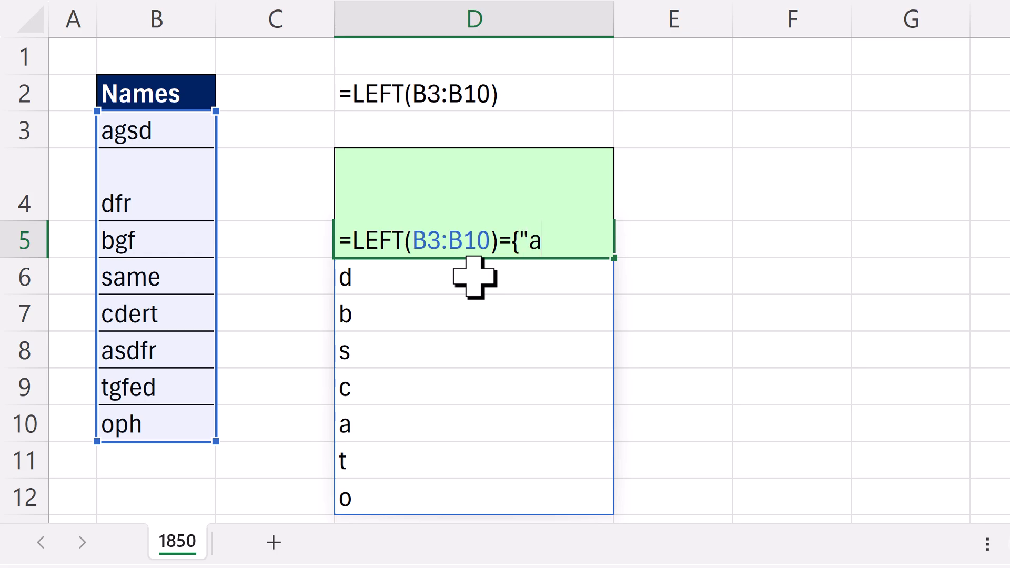
type("\"")
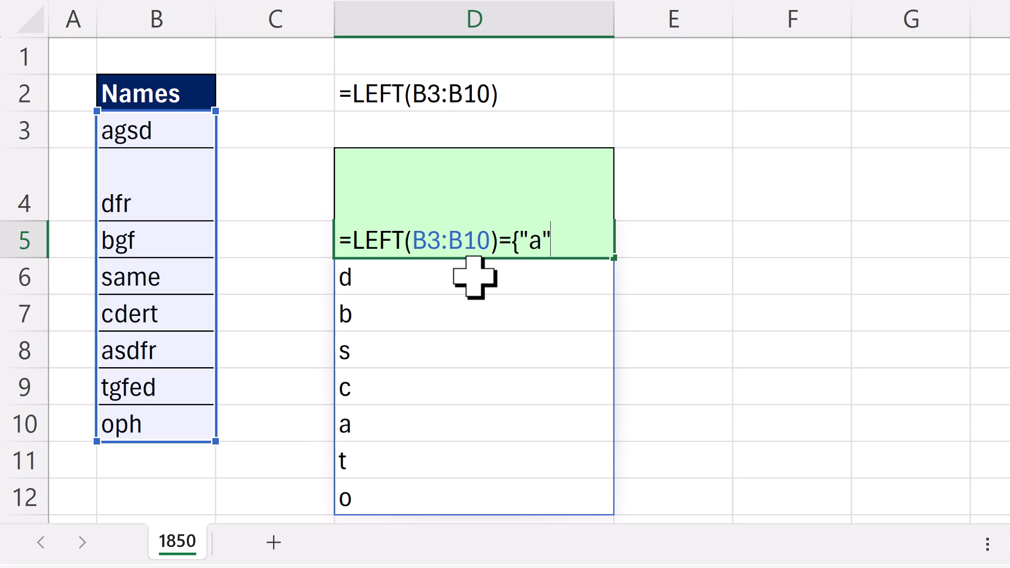
type(",")
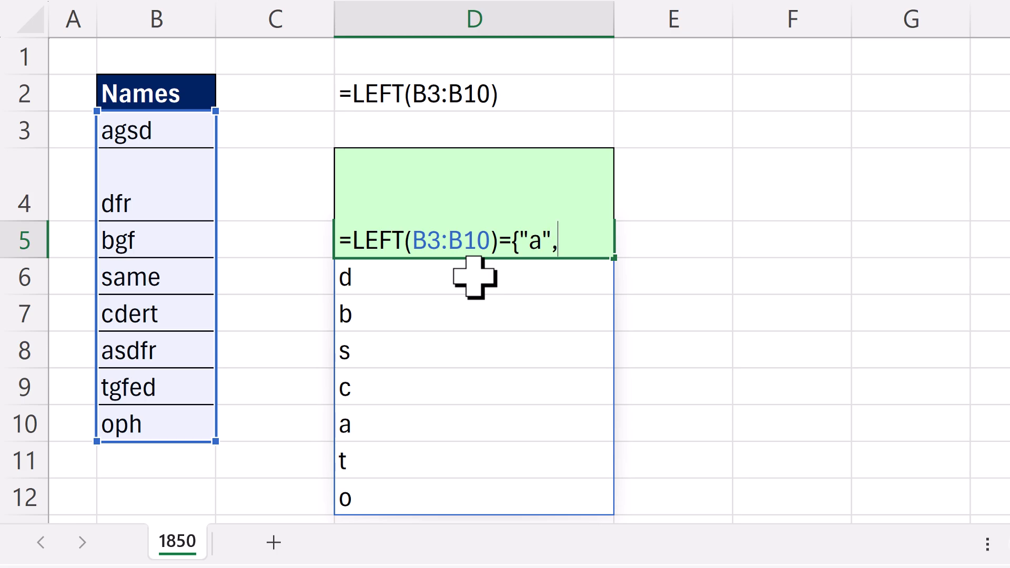
type("\"b\",\"c")
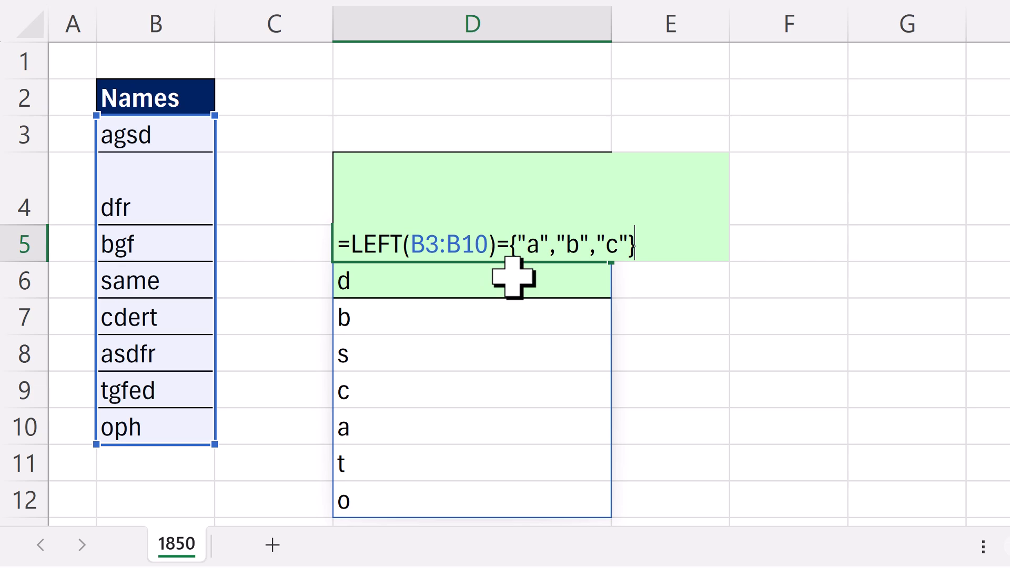
mouse_move(645, 295)
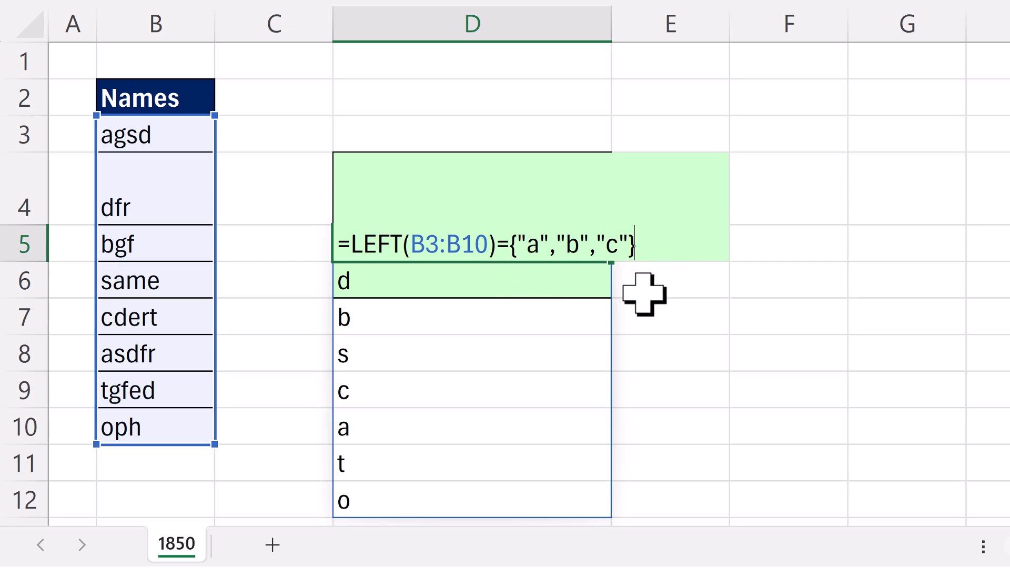
mouse_move(546, 308)
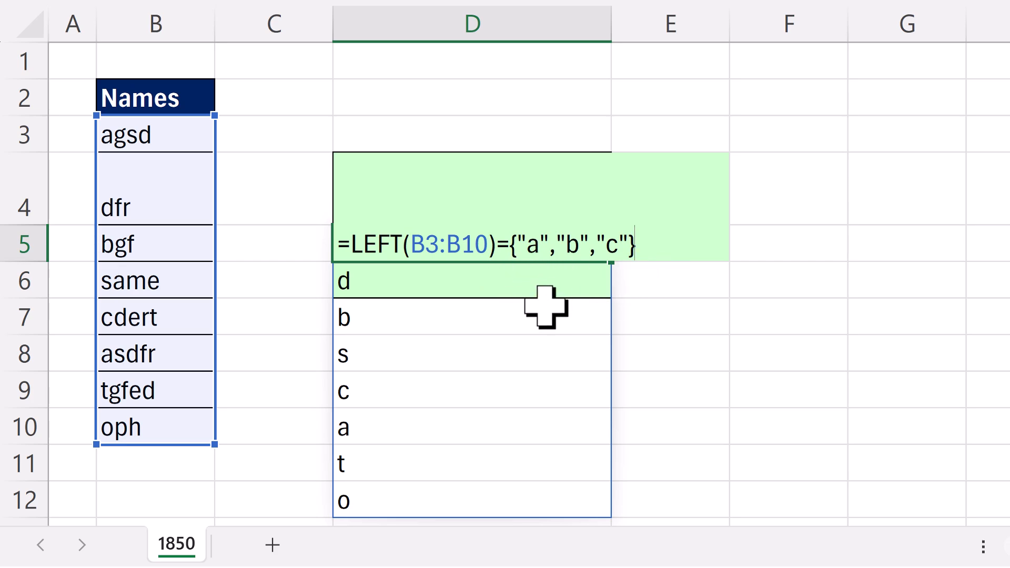
mouse_move(559, 278)
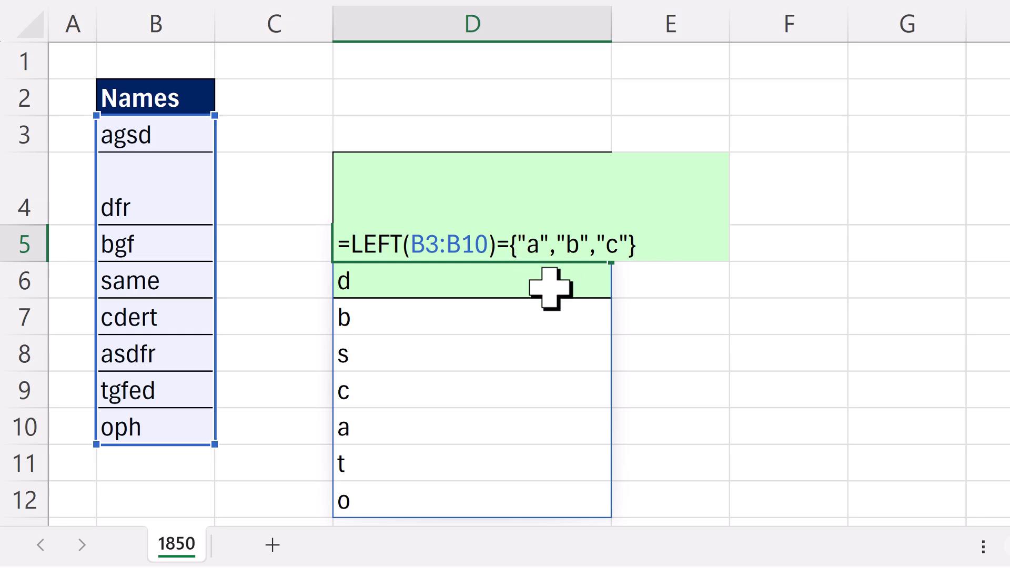
mouse_move(798, 236)
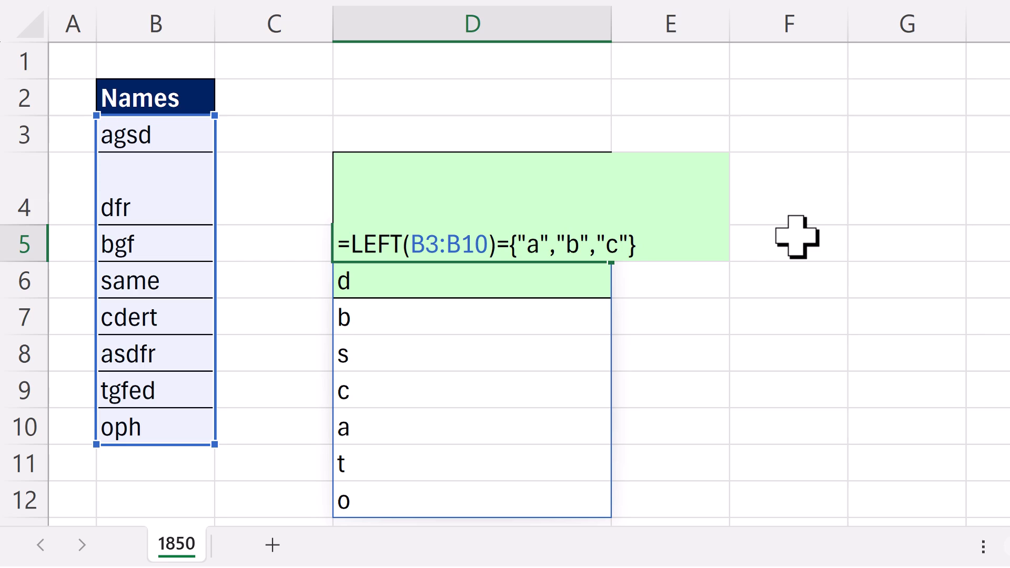
mouse_move(634, 251)
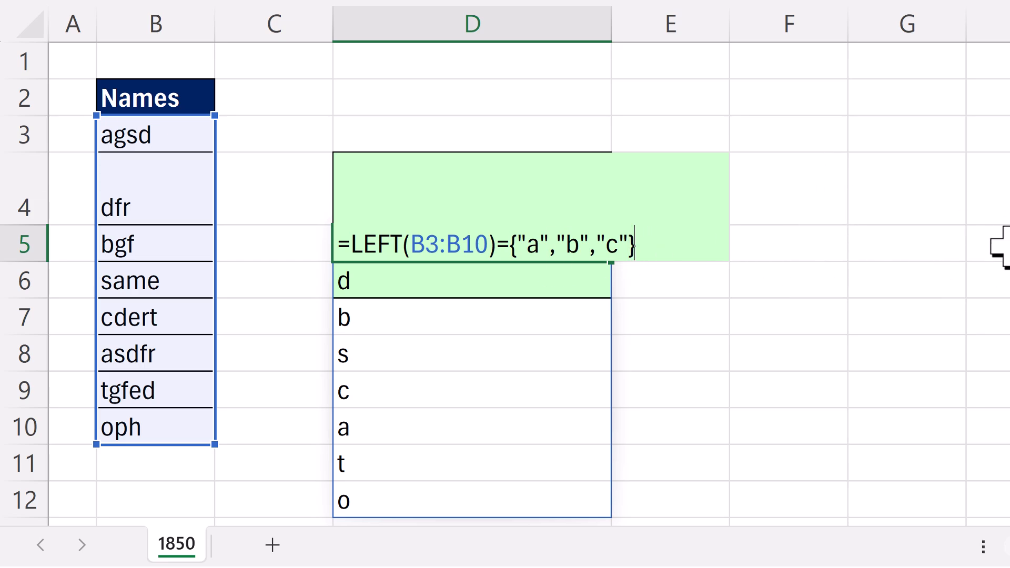
mouse_move(658, 342)
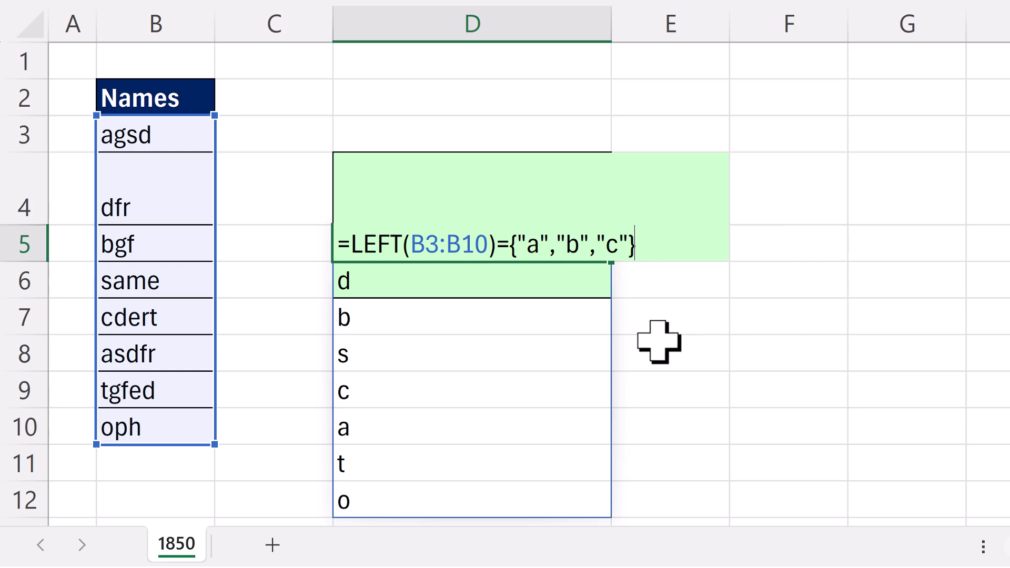
mouse_move(904, 287)
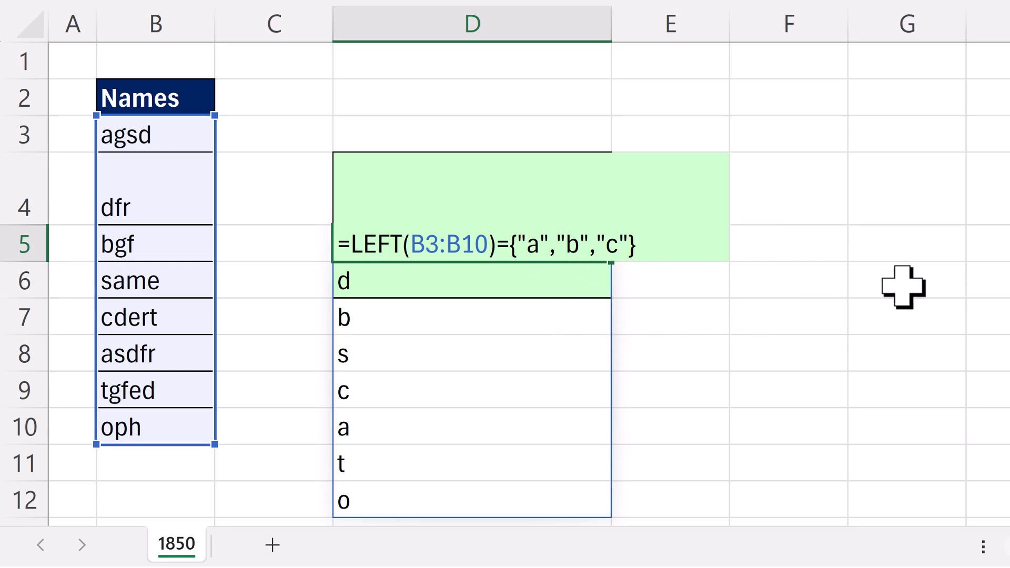
mouse_move(895, 408)
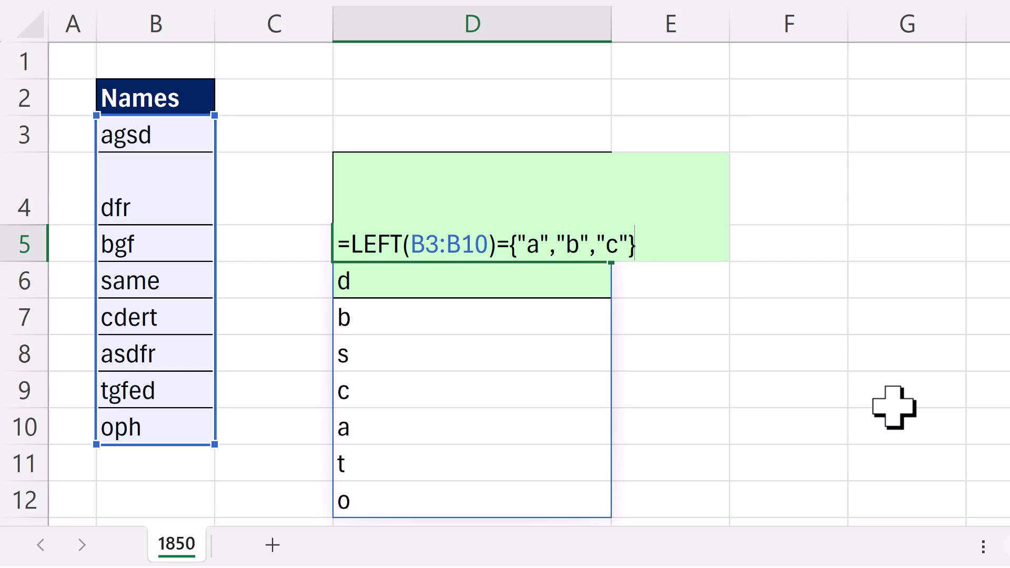
mouse_move(450, 317)
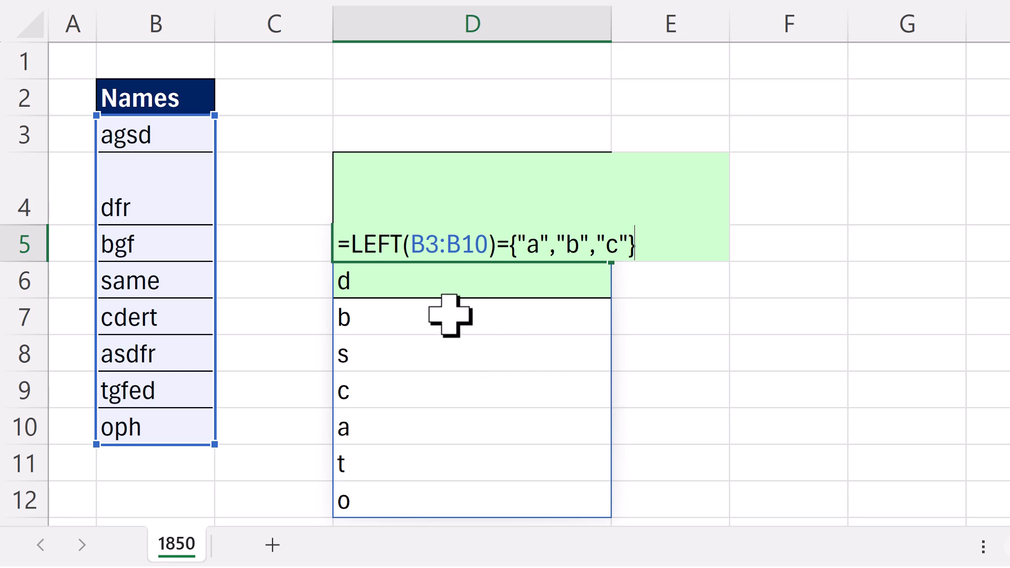
mouse_move(193, 451)
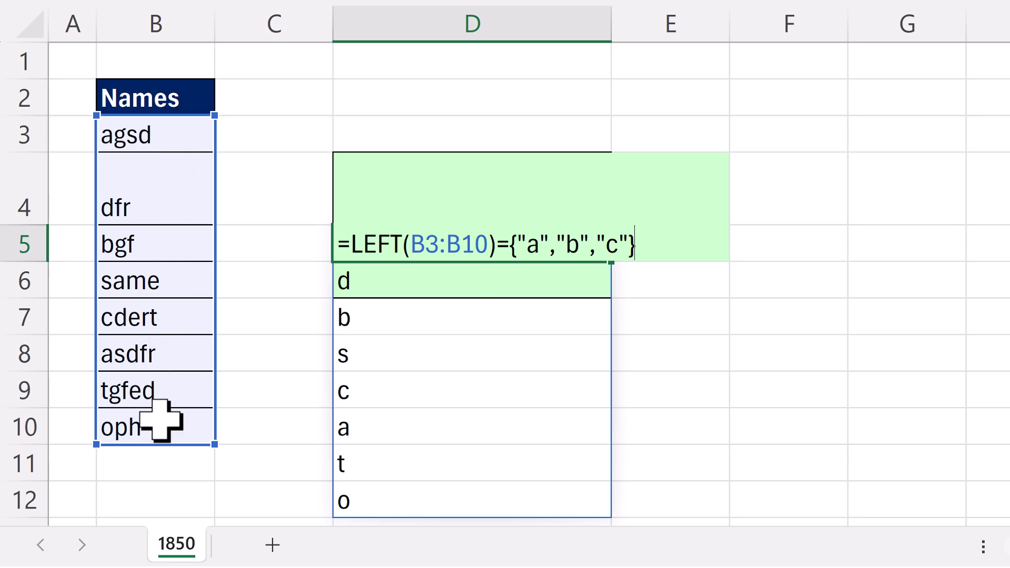
mouse_move(794, 258)
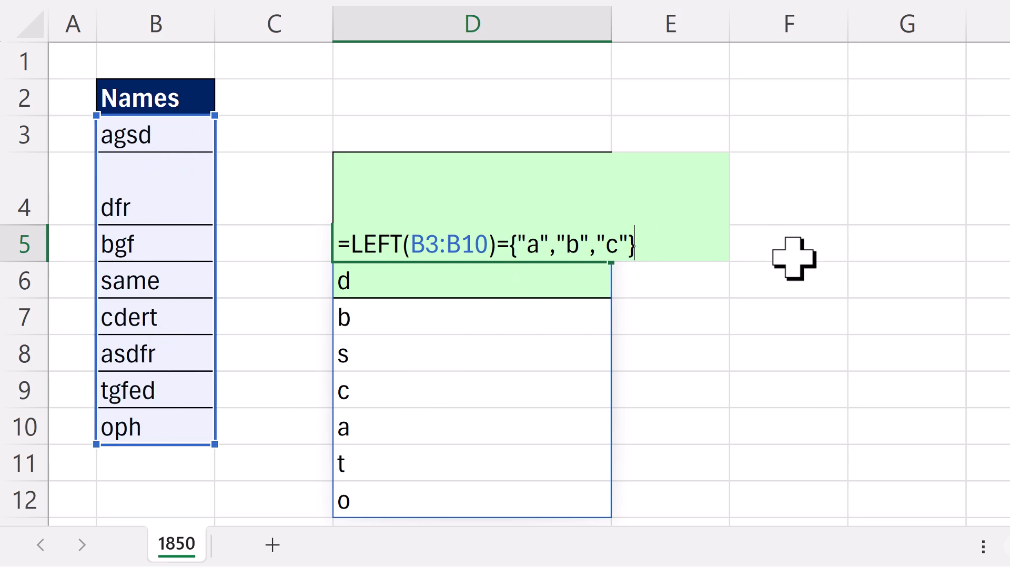
mouse_move(475, 278)
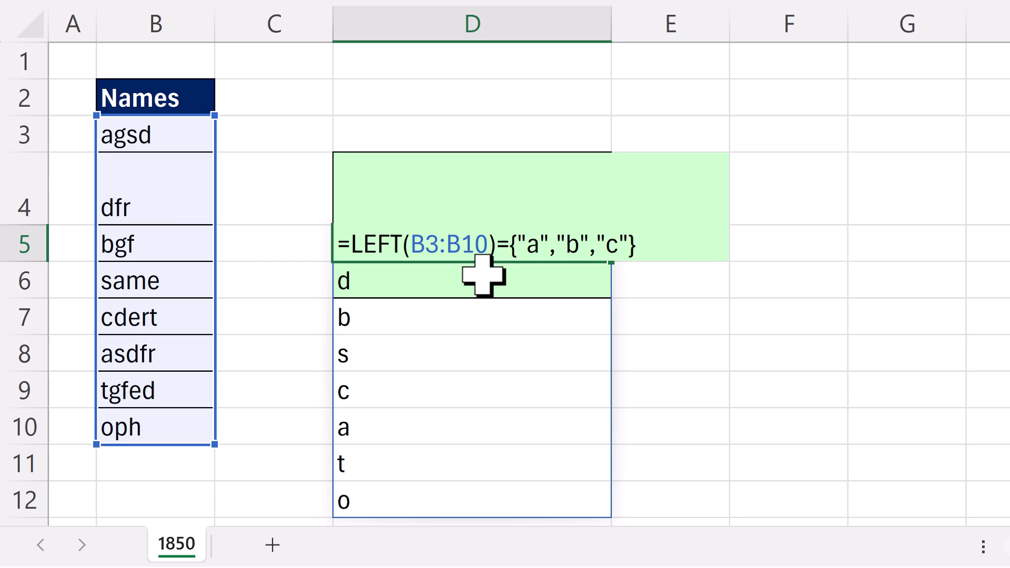
mouse_move(511, 289)
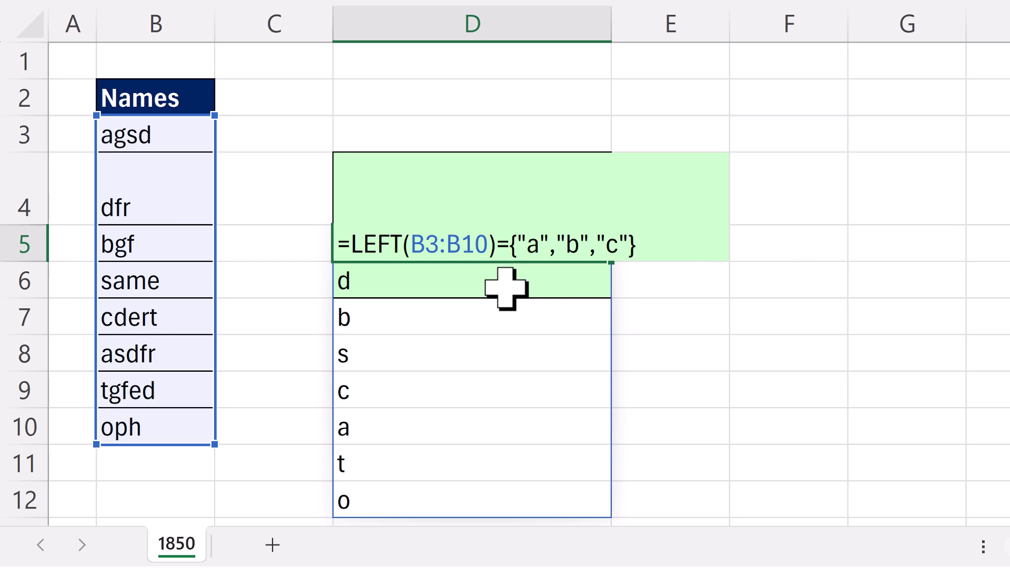
mouse_move(245, 171)
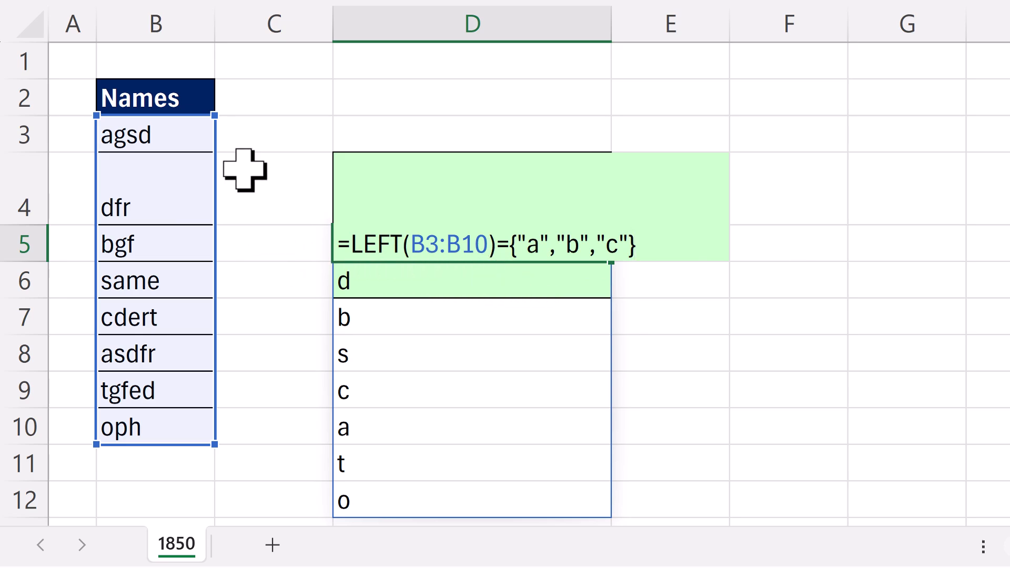
mouse_move(191, 411)
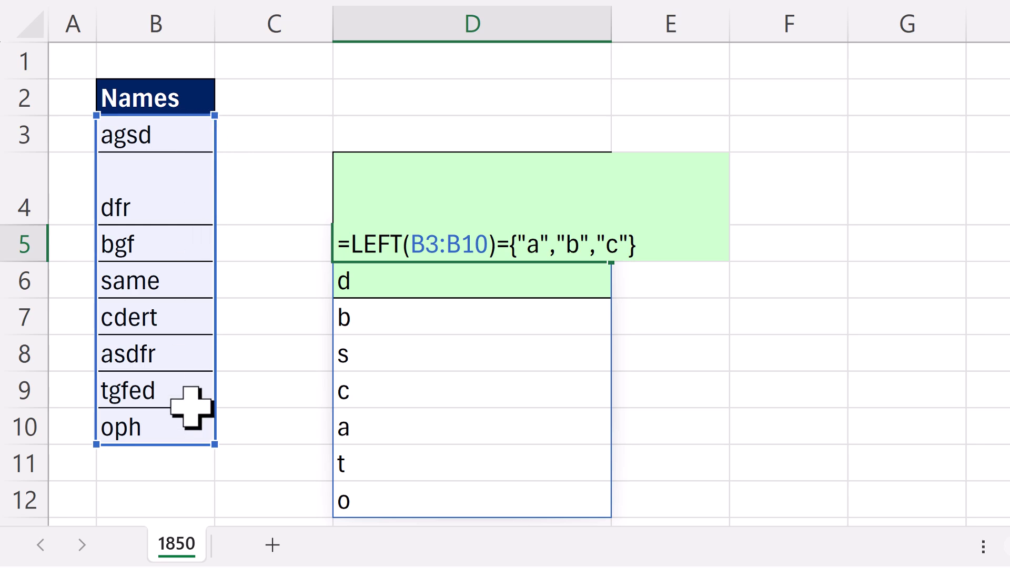
mouse_move(865, 201)
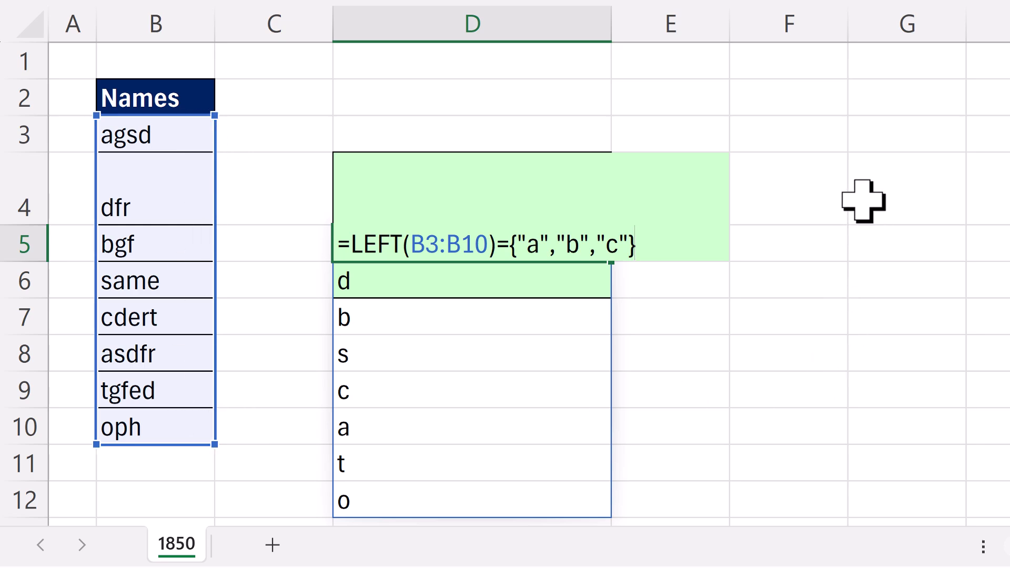
mouse_move(820, 232)
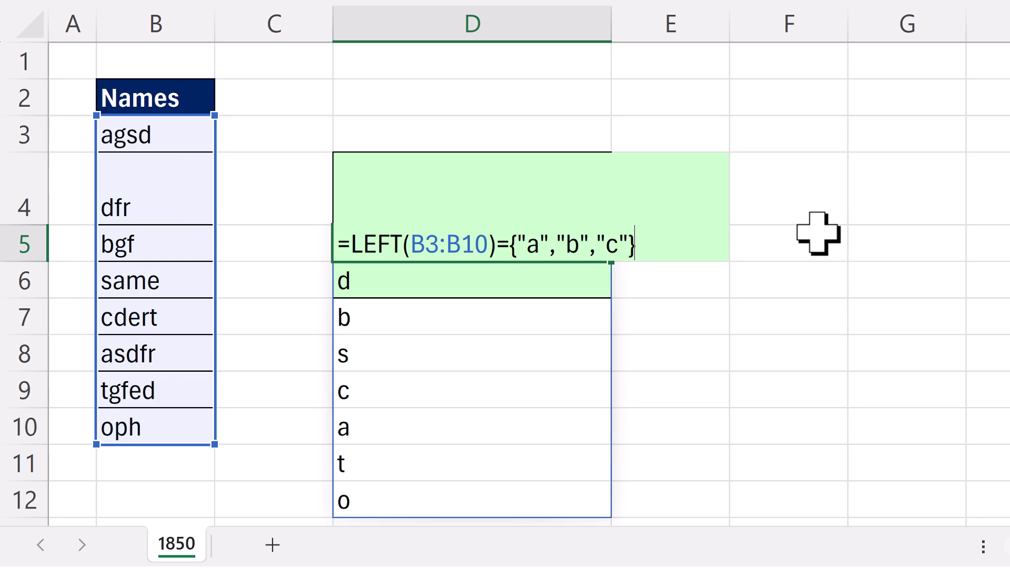
mouse_move(497, 264)
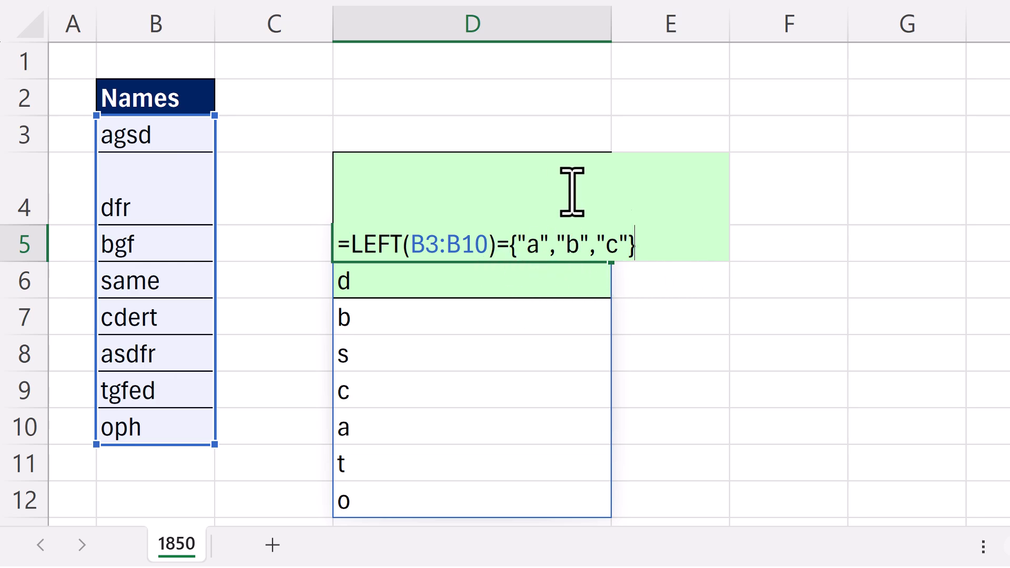
mouse_move(232, 244)
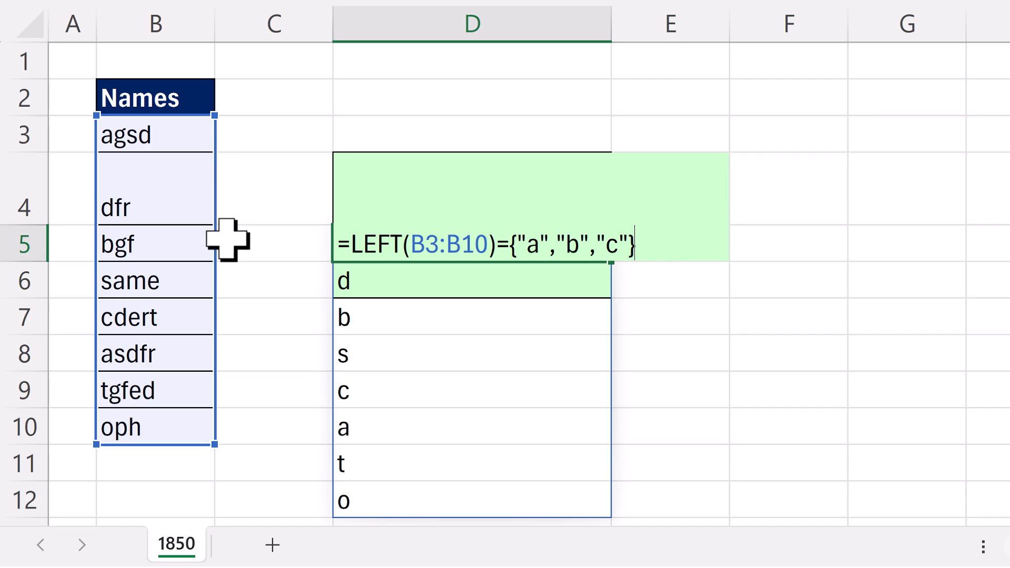
mouse_move(548, 490)
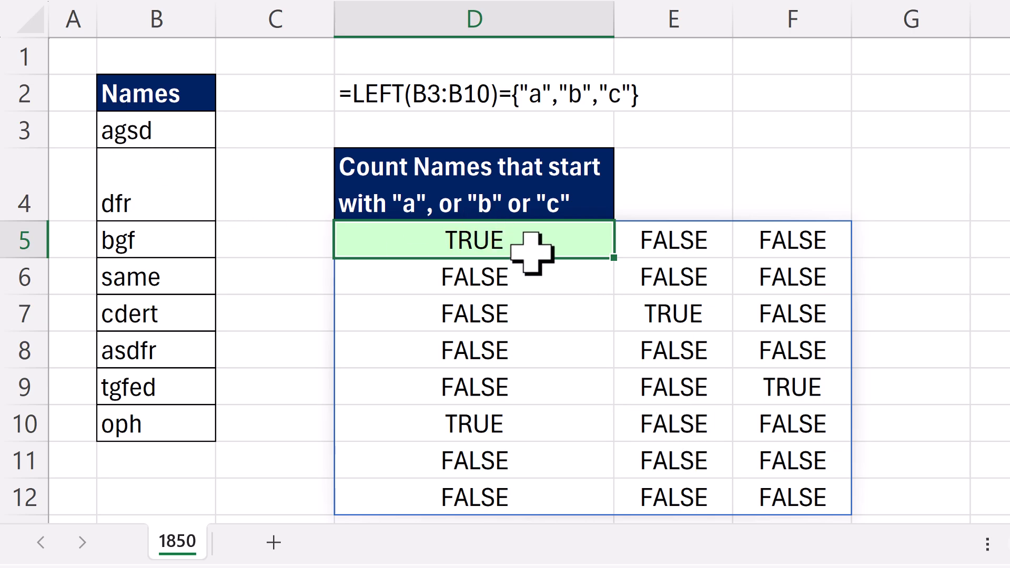
mouse_move(557, 313)
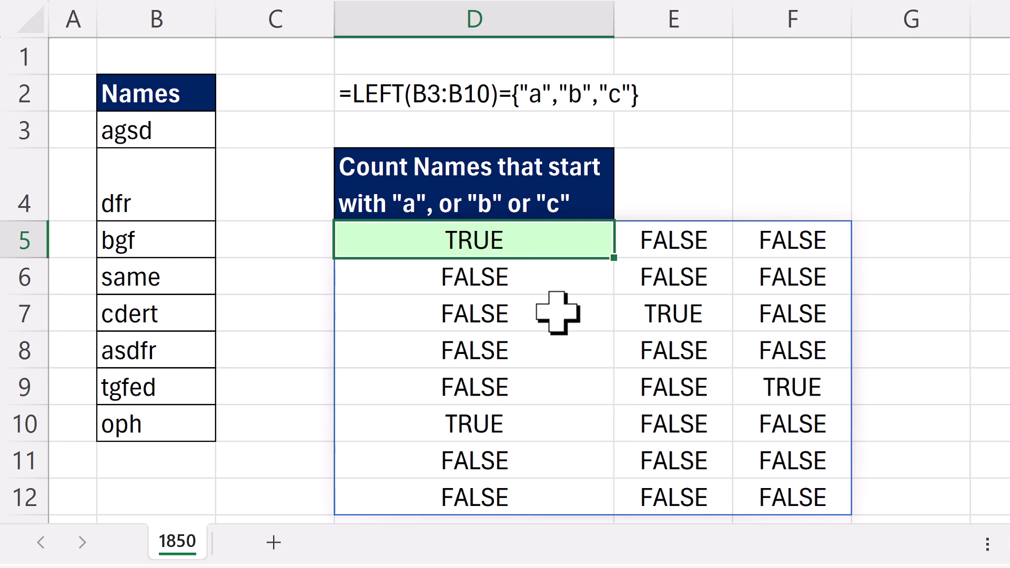
mouse_move(148, 314)
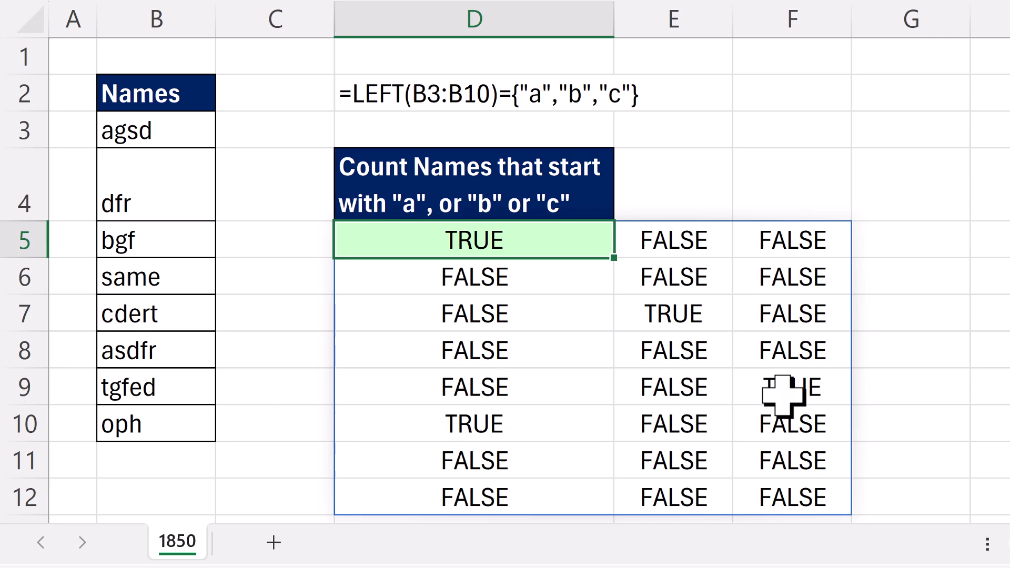
Reopen the D5 comparison formula for editing while its TRUE/FALSE grid shows.
double_click(474, 241)
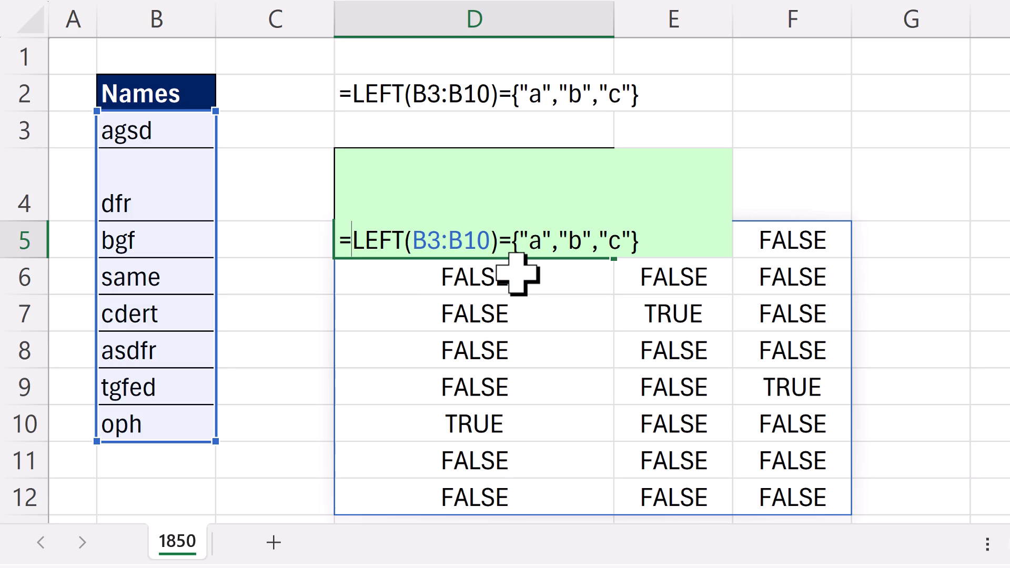
mouse_move(503, 271)
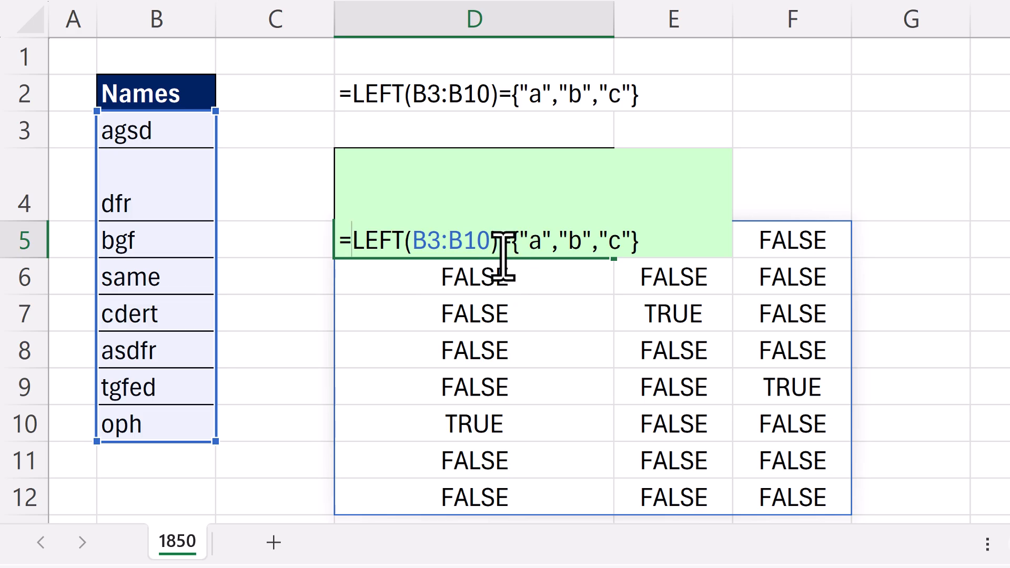
mouse_move(503, 281)
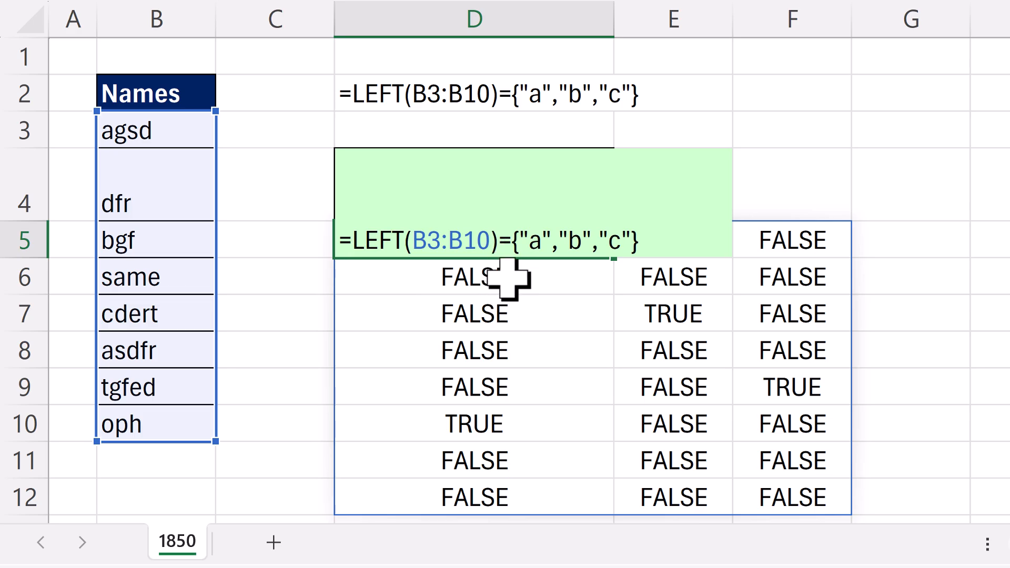
mouse_move(457, 297)
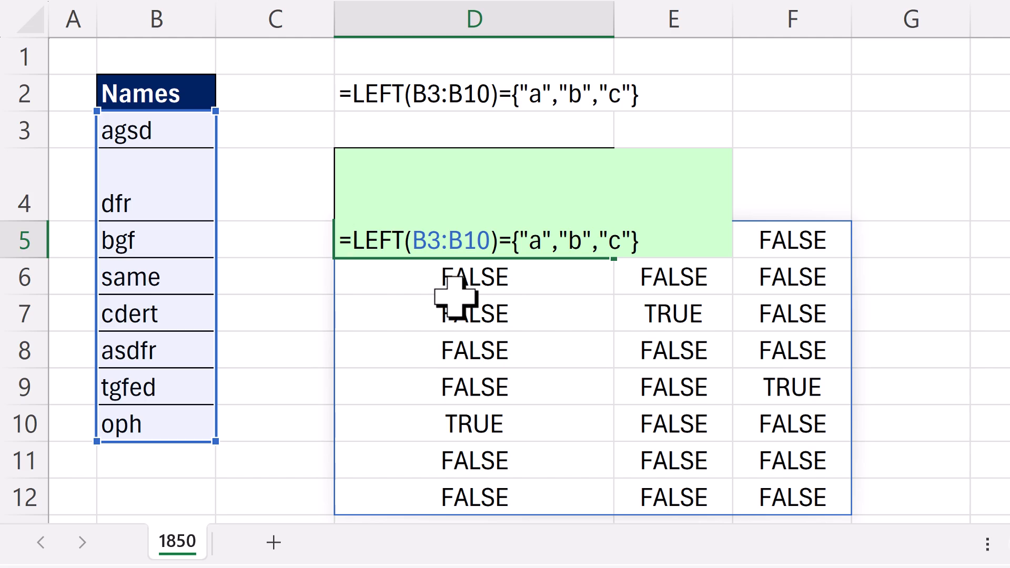
Wrap the comparison in a double negative: =--(LEFT(B3:B10)={"a","b","c"}).
type("--")
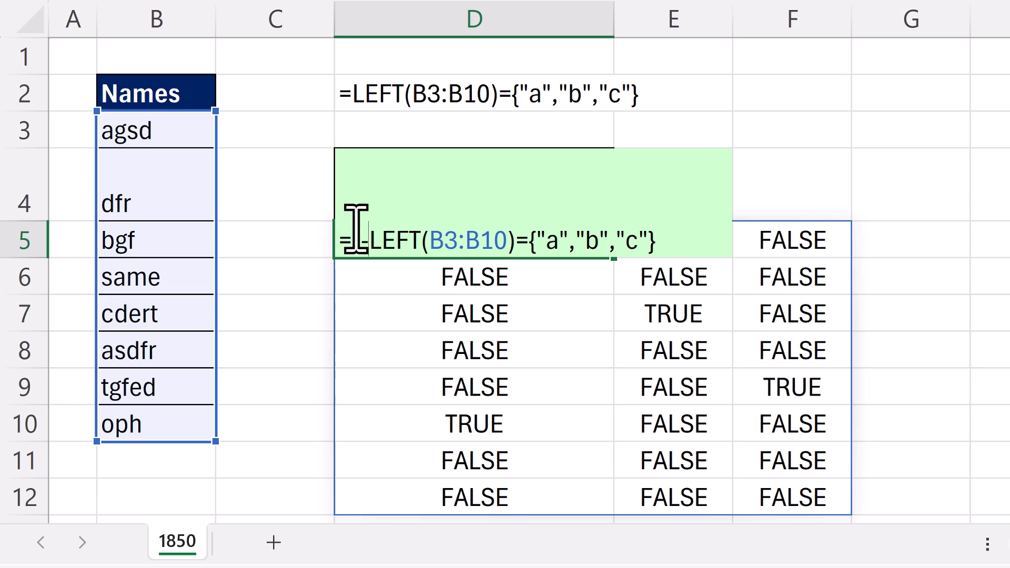
type("-")
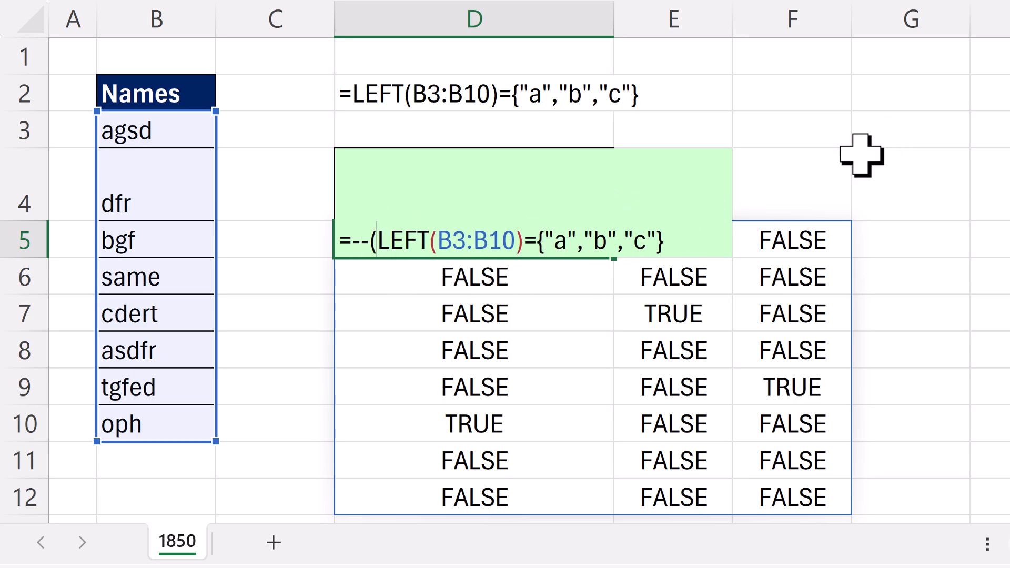
type(")")
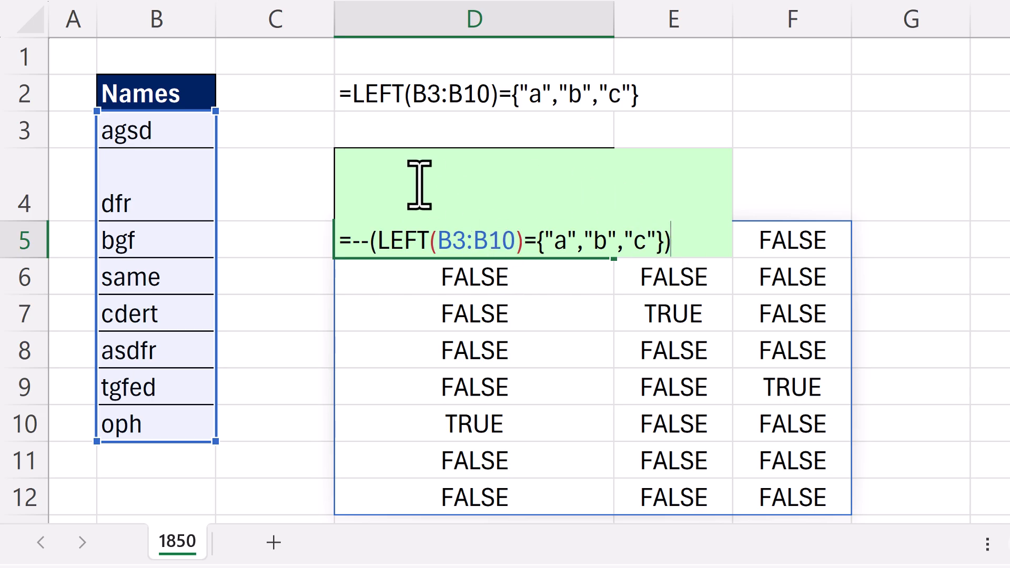
mouse_move(795, 277)
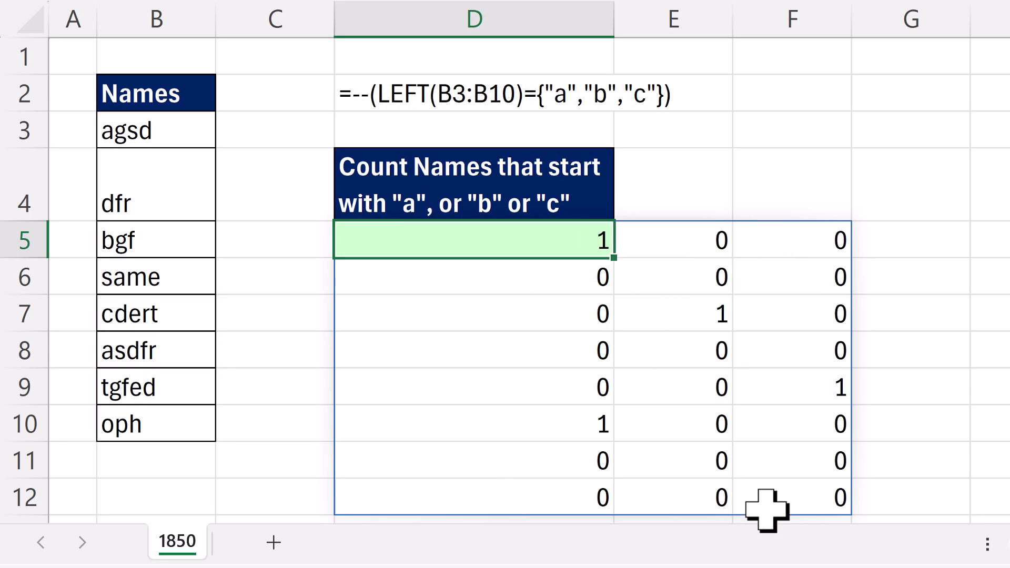
Reopen the D5 formula and start wrapping it in SUM.
double_click(474, 240)
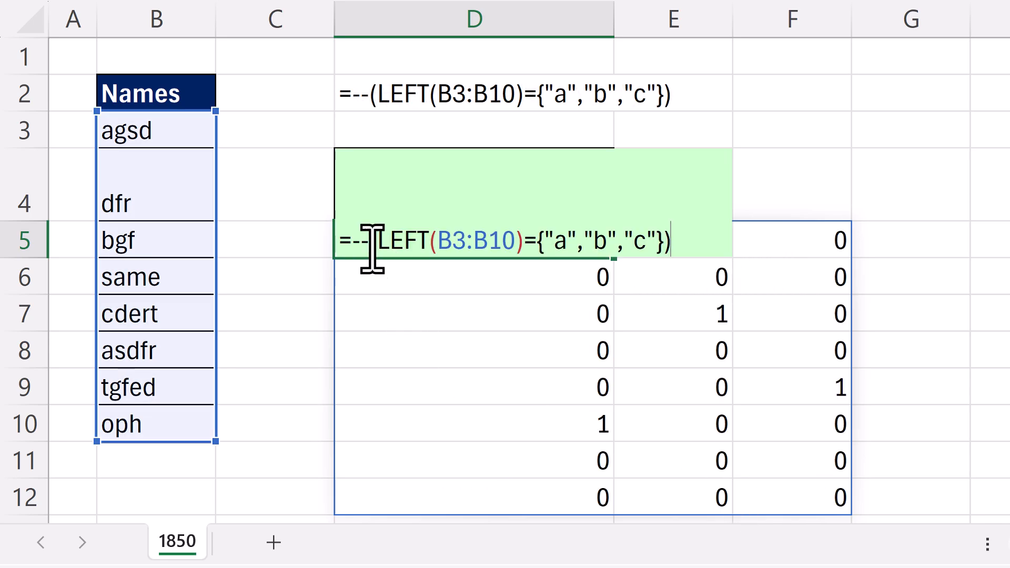
type("SUM(")
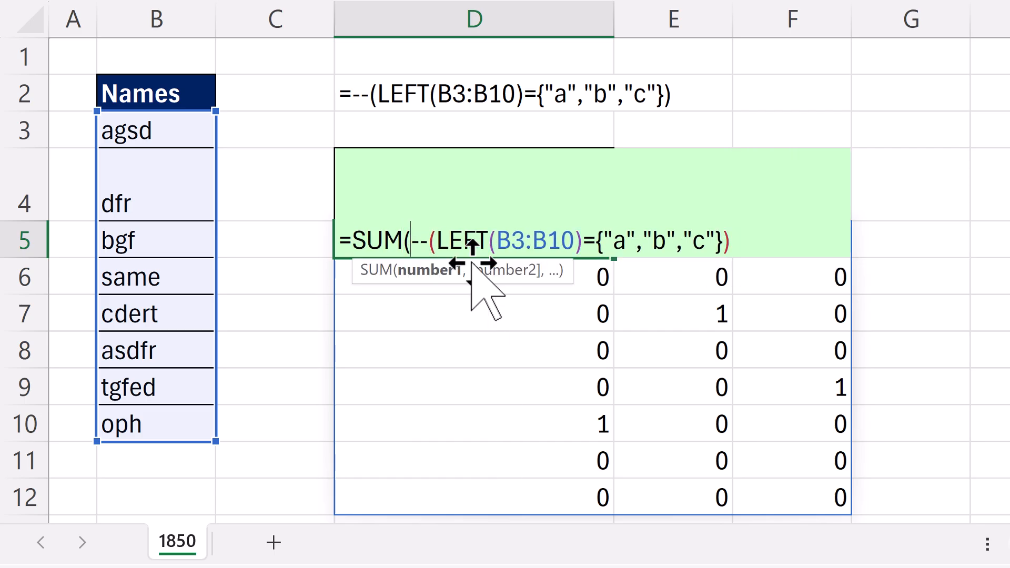
mouse_move(734, 244)
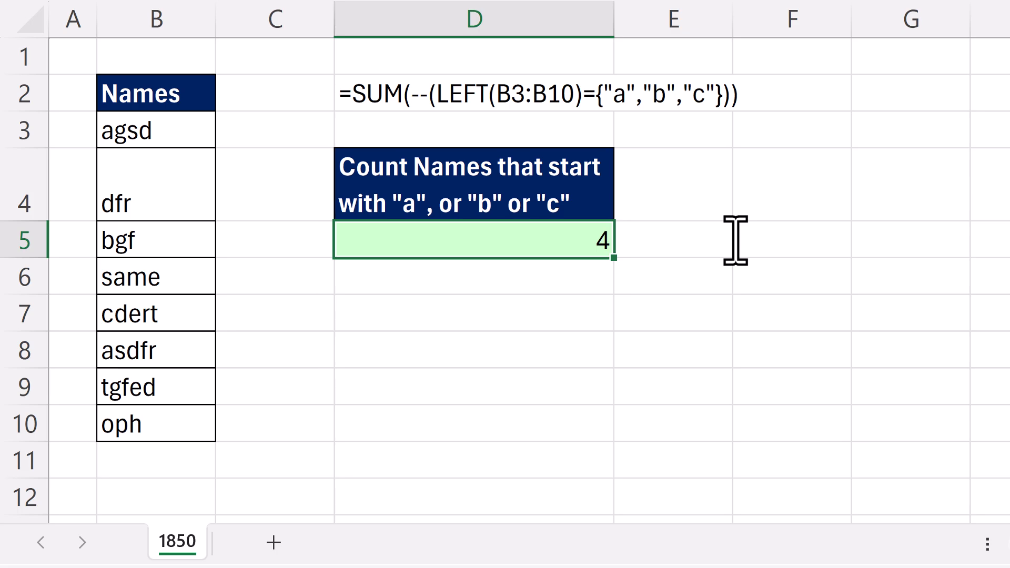
mouse_move(631, 380)
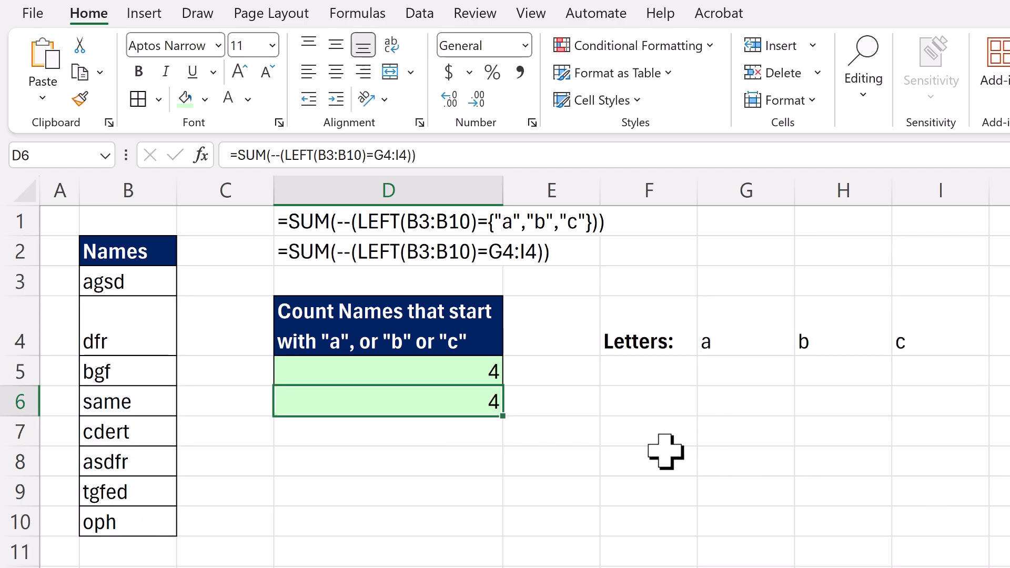
Change G4 from a to s, check the letter-cell count, and reopen D5's formula.
left_click(746, 341)
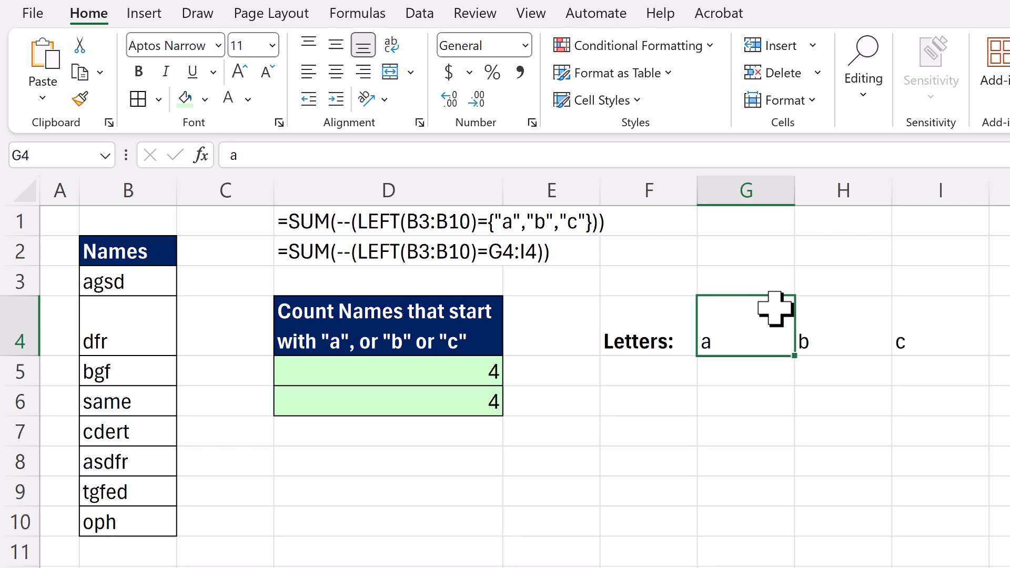
type("s")
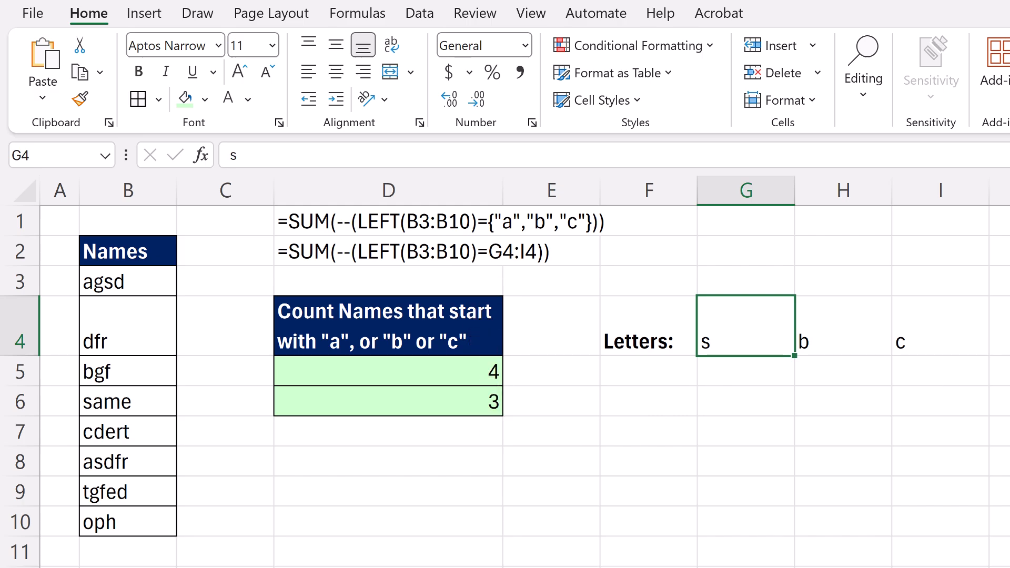
left_click(388, 401)
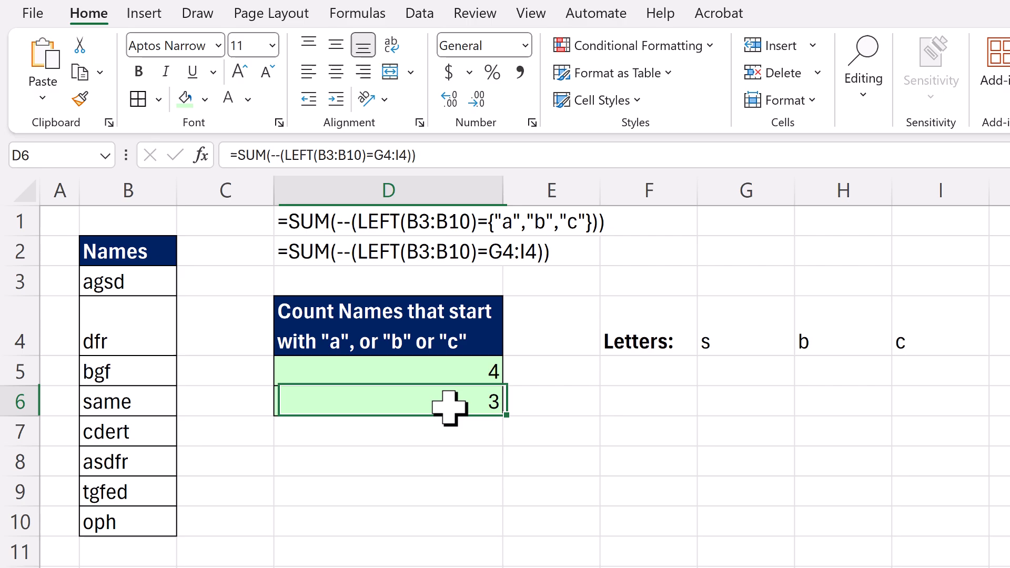
double_click(387, 401)
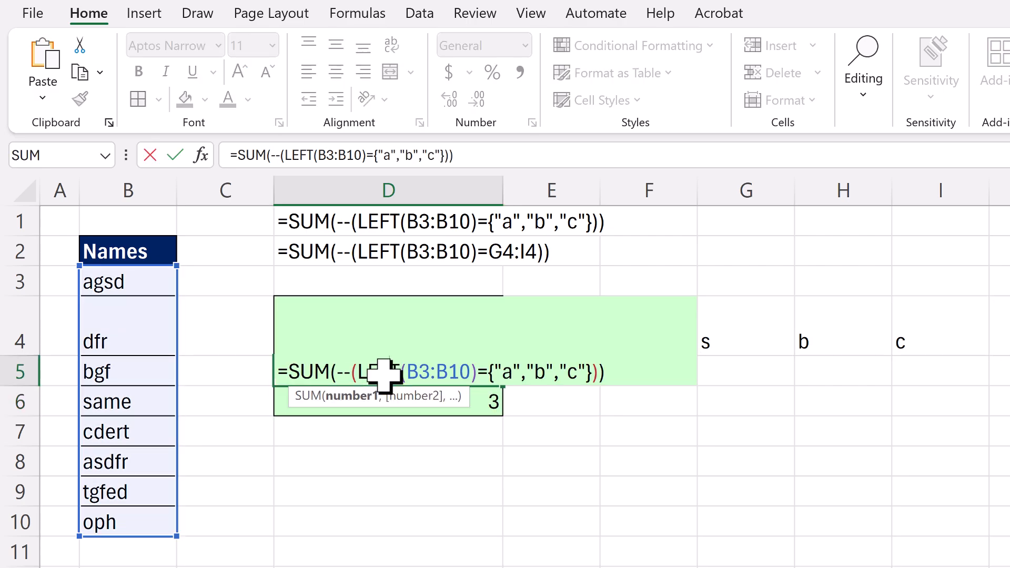
mouse_move(502, 422)
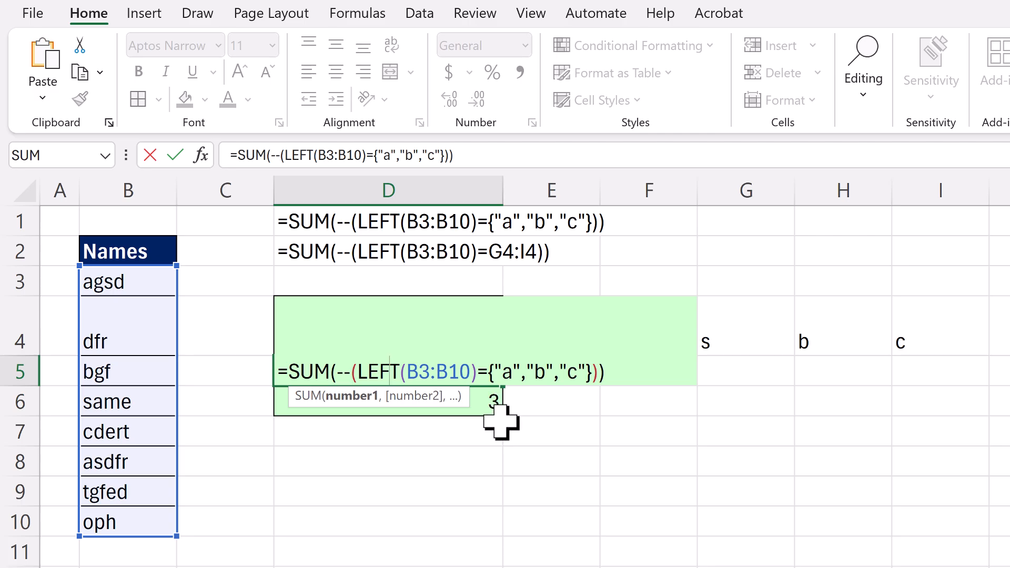